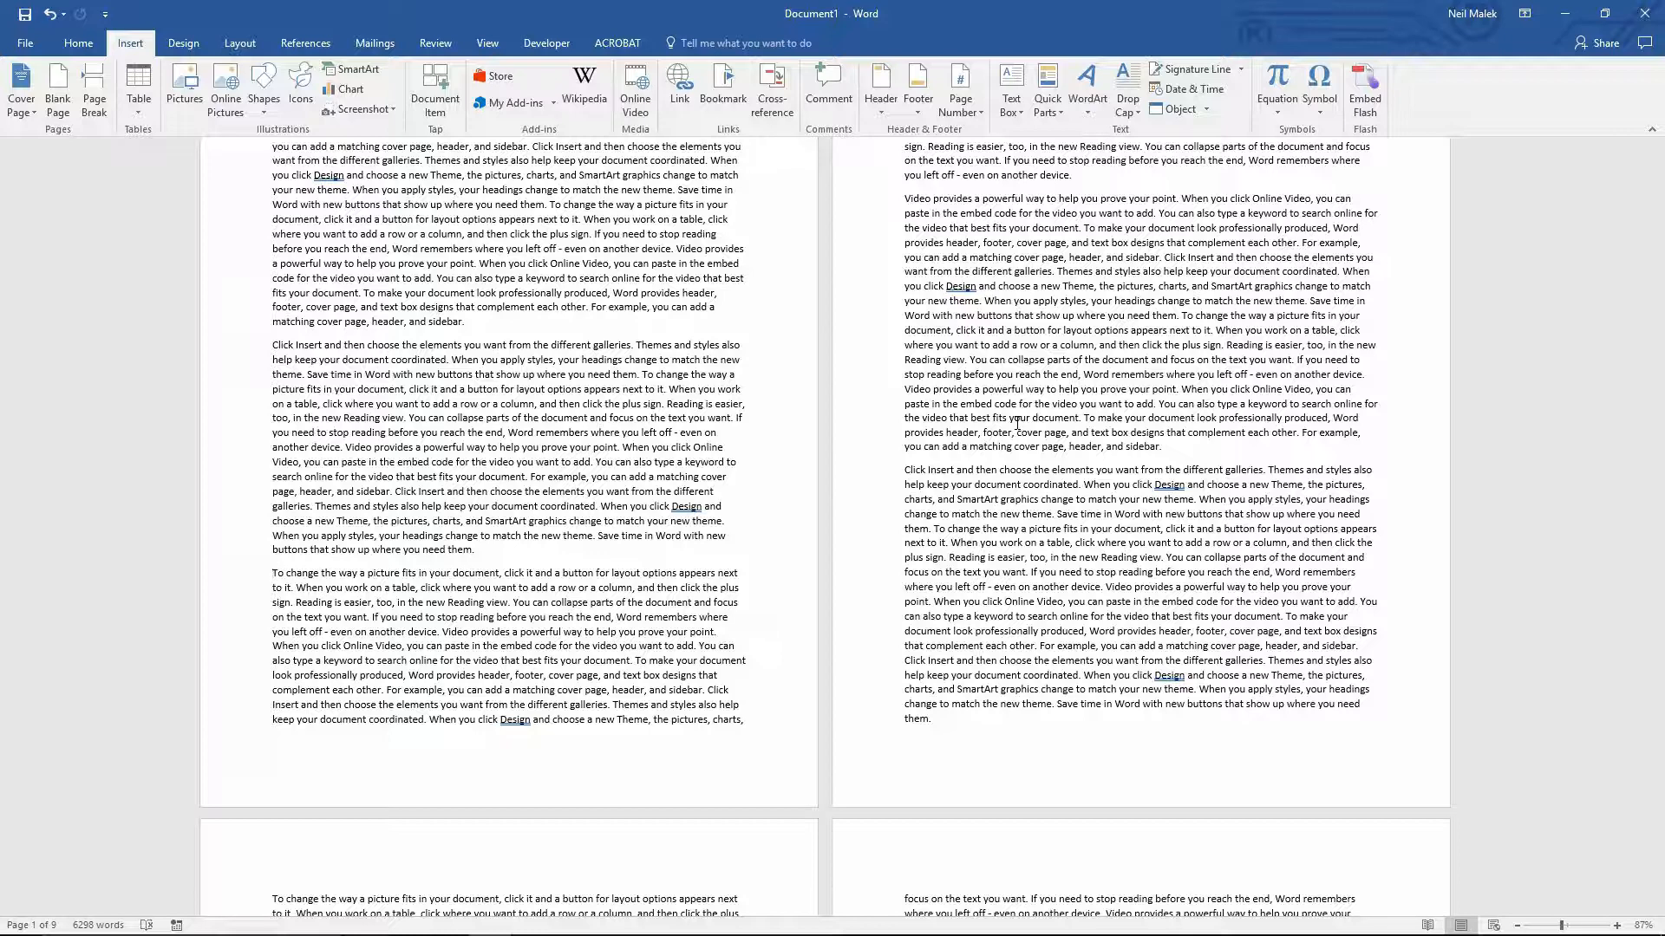
# - Cut the selected passages from the long document into the Spike with Ctrl+F3
pyautogui.click(271, 573)
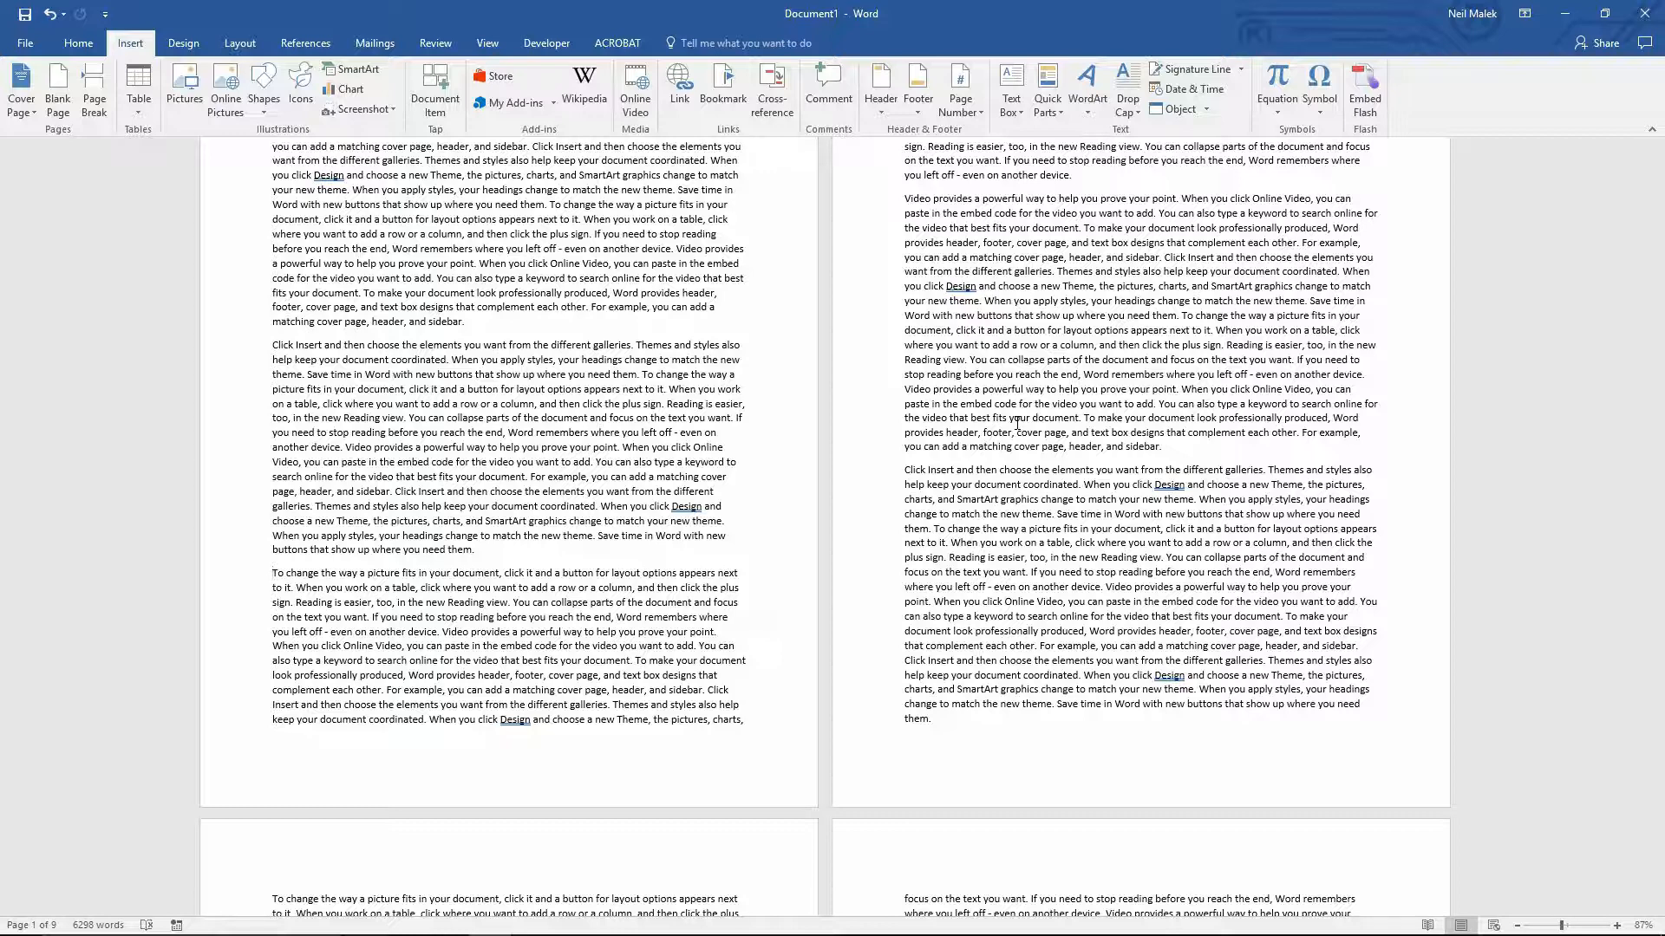
pyautogui.click(270, 572)
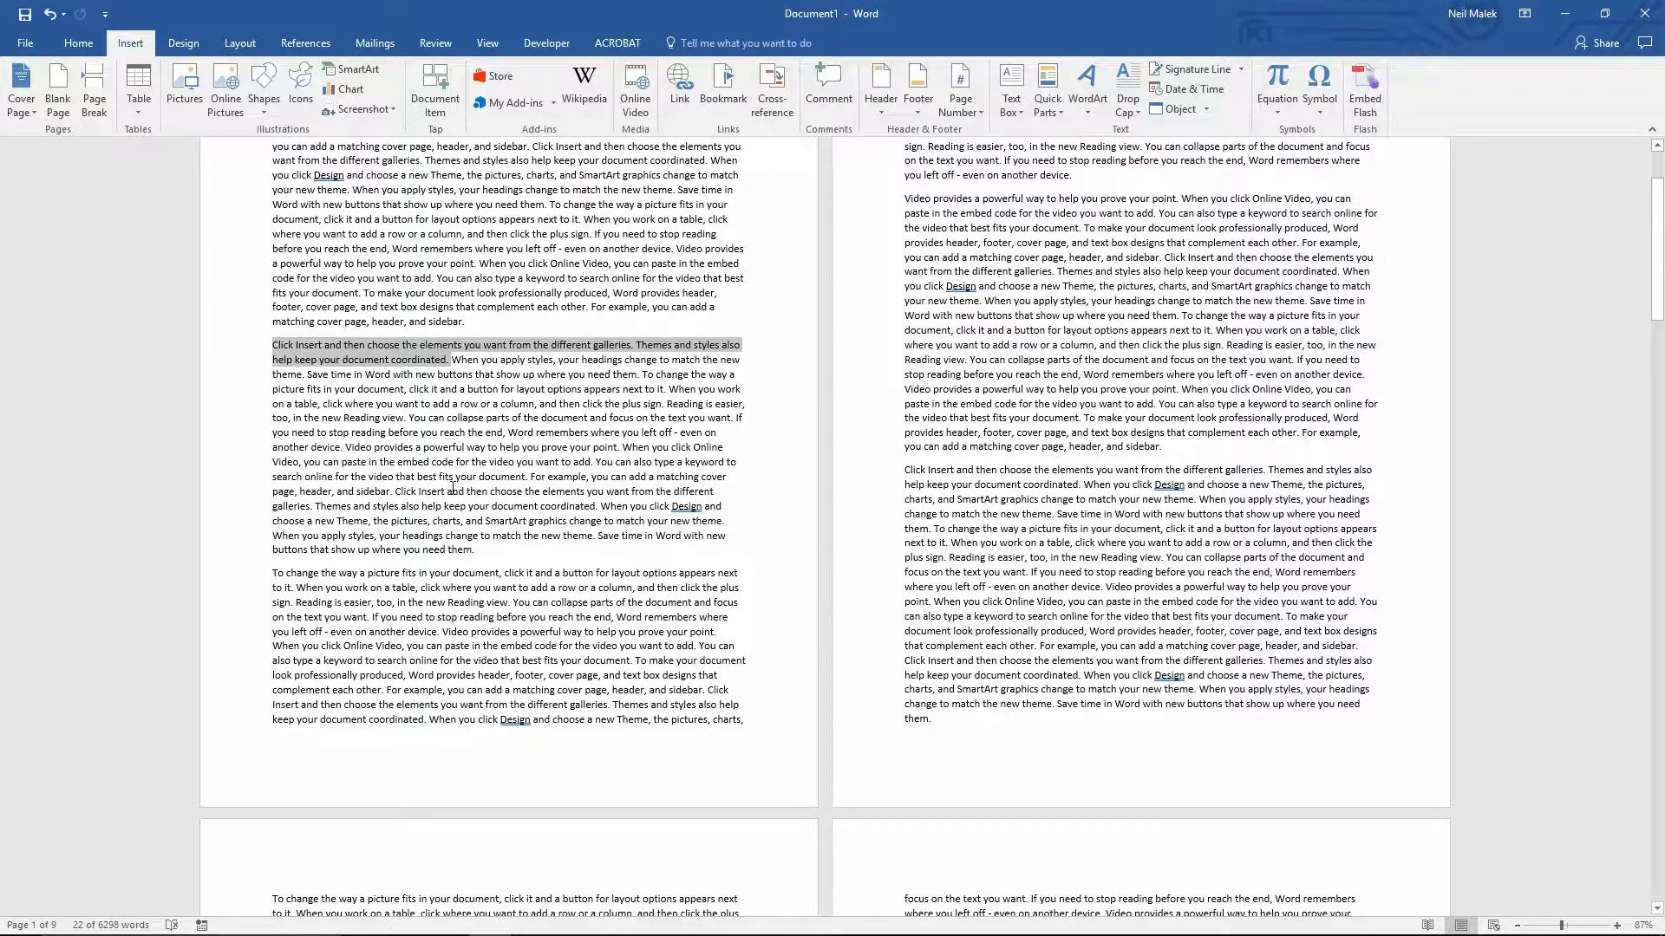
pyautogui.press('ctrl+f3')
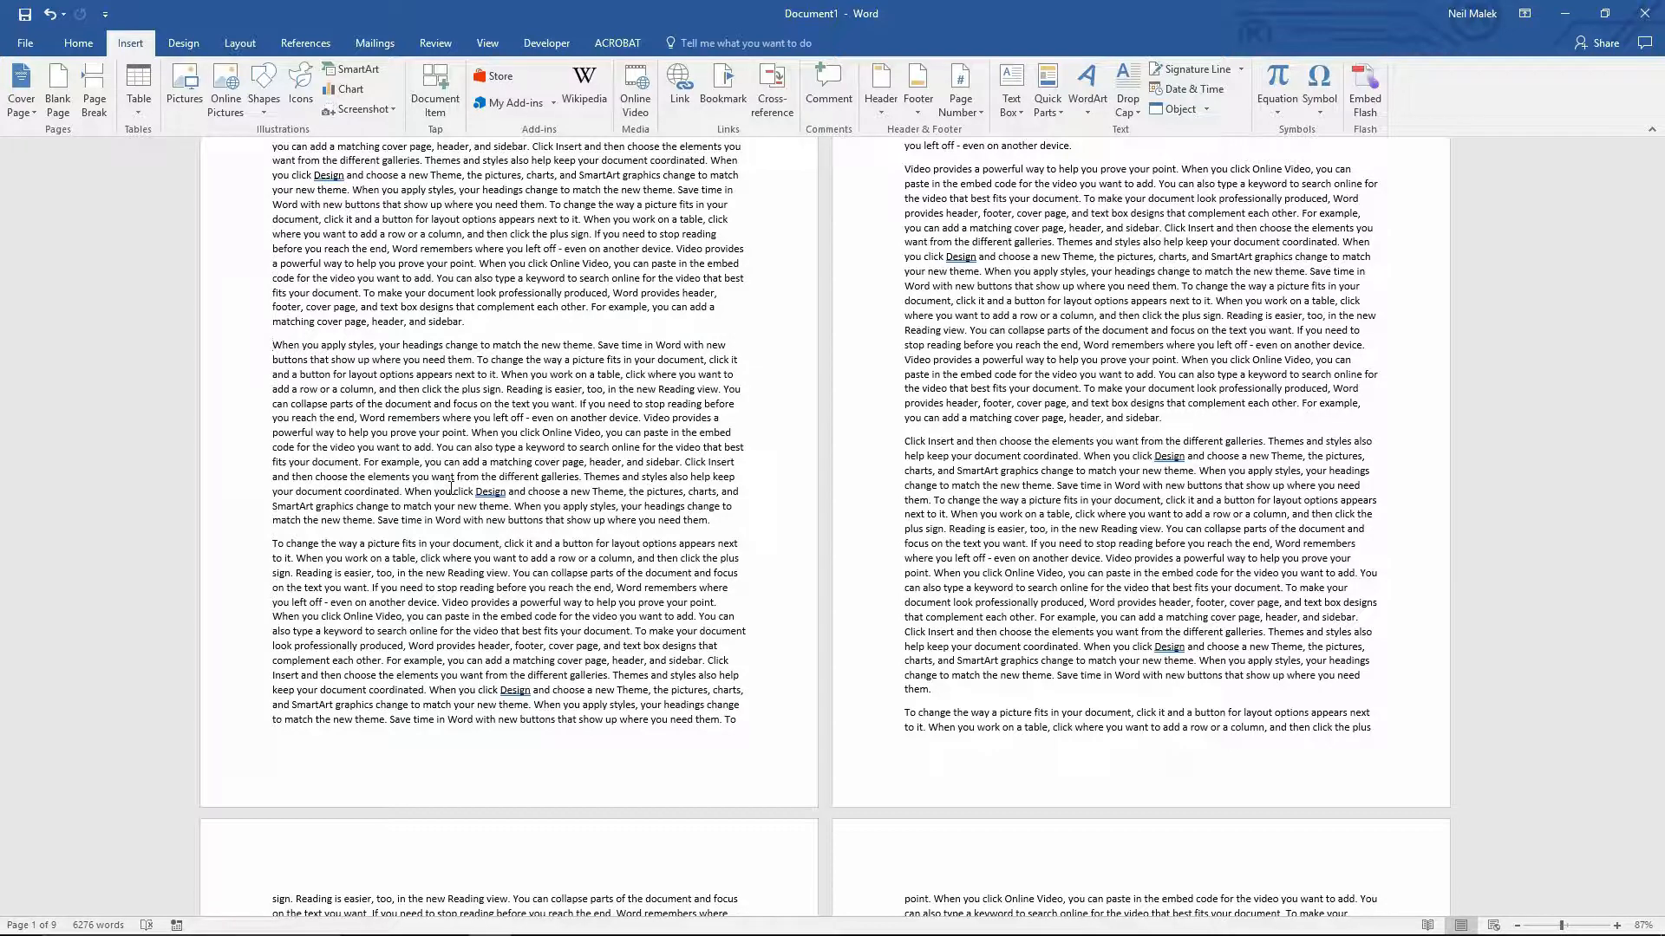
pyautogui.scroll(-3)
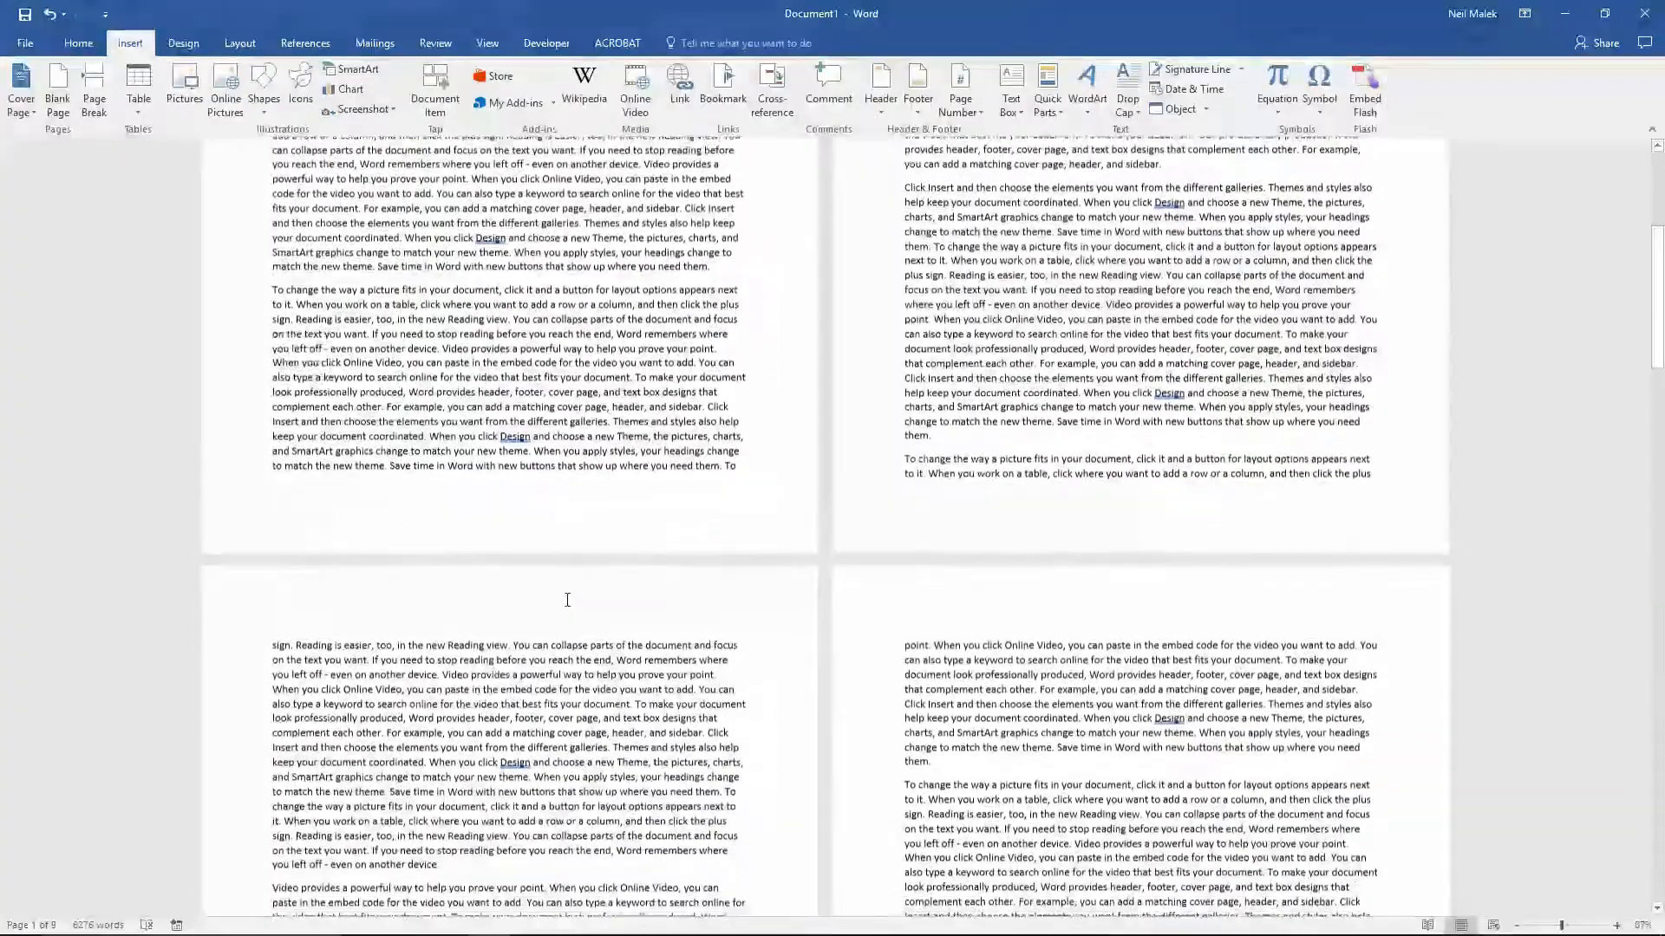
pyautogui.scroll(-3)
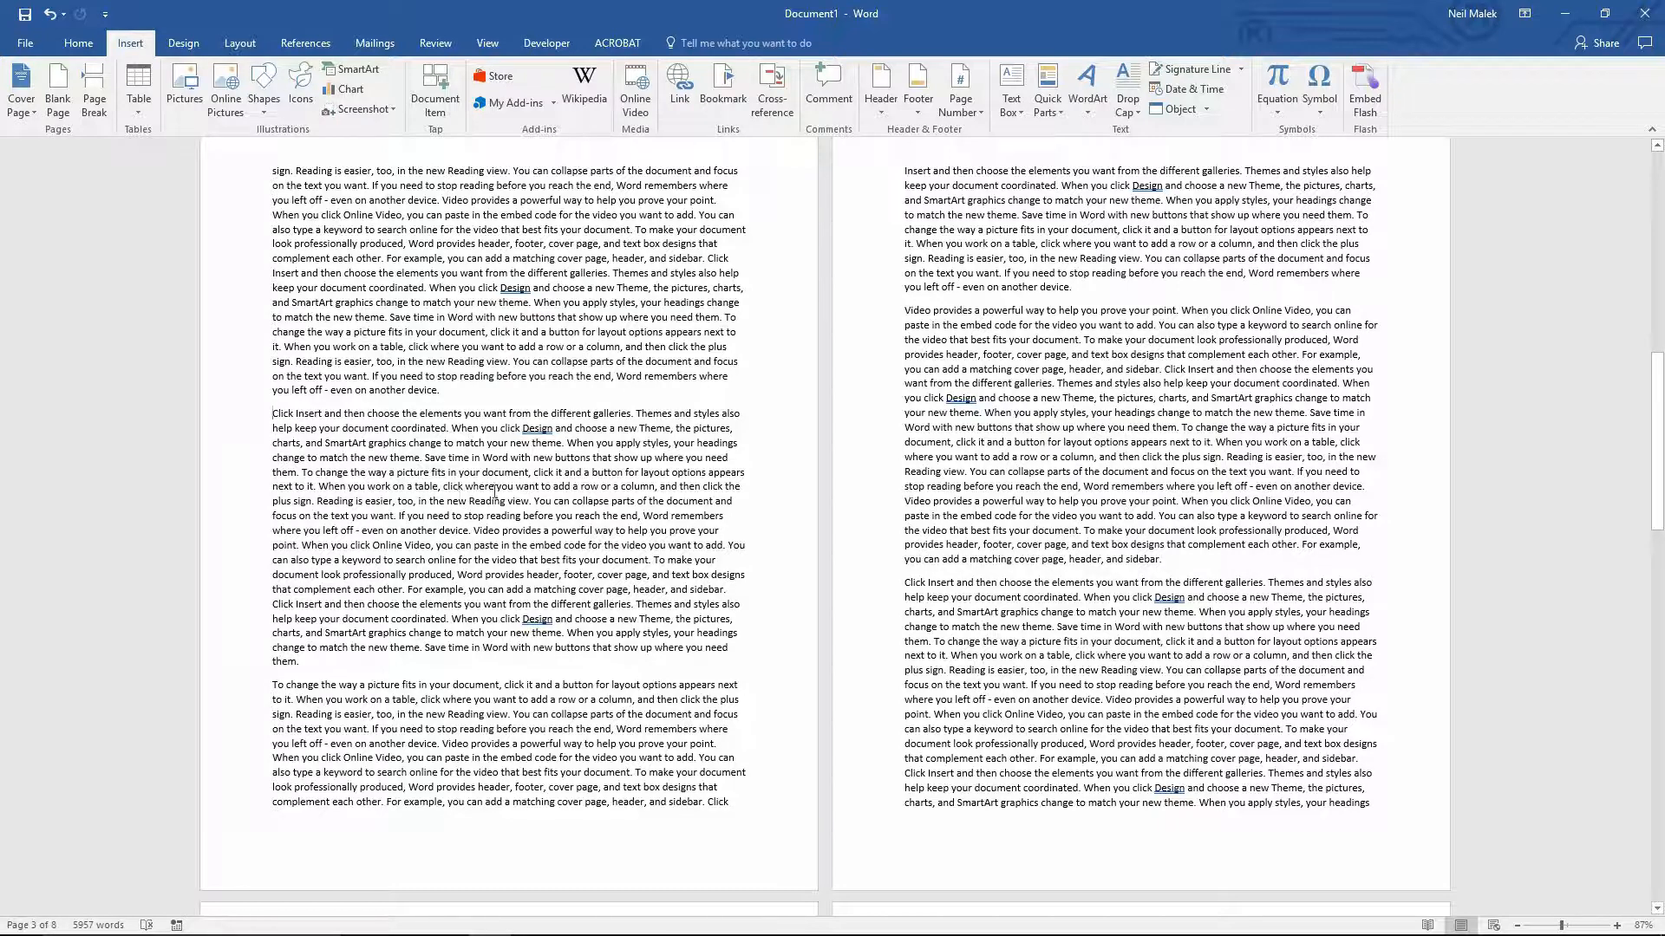
pyautogui.moveTo(1055, 383)
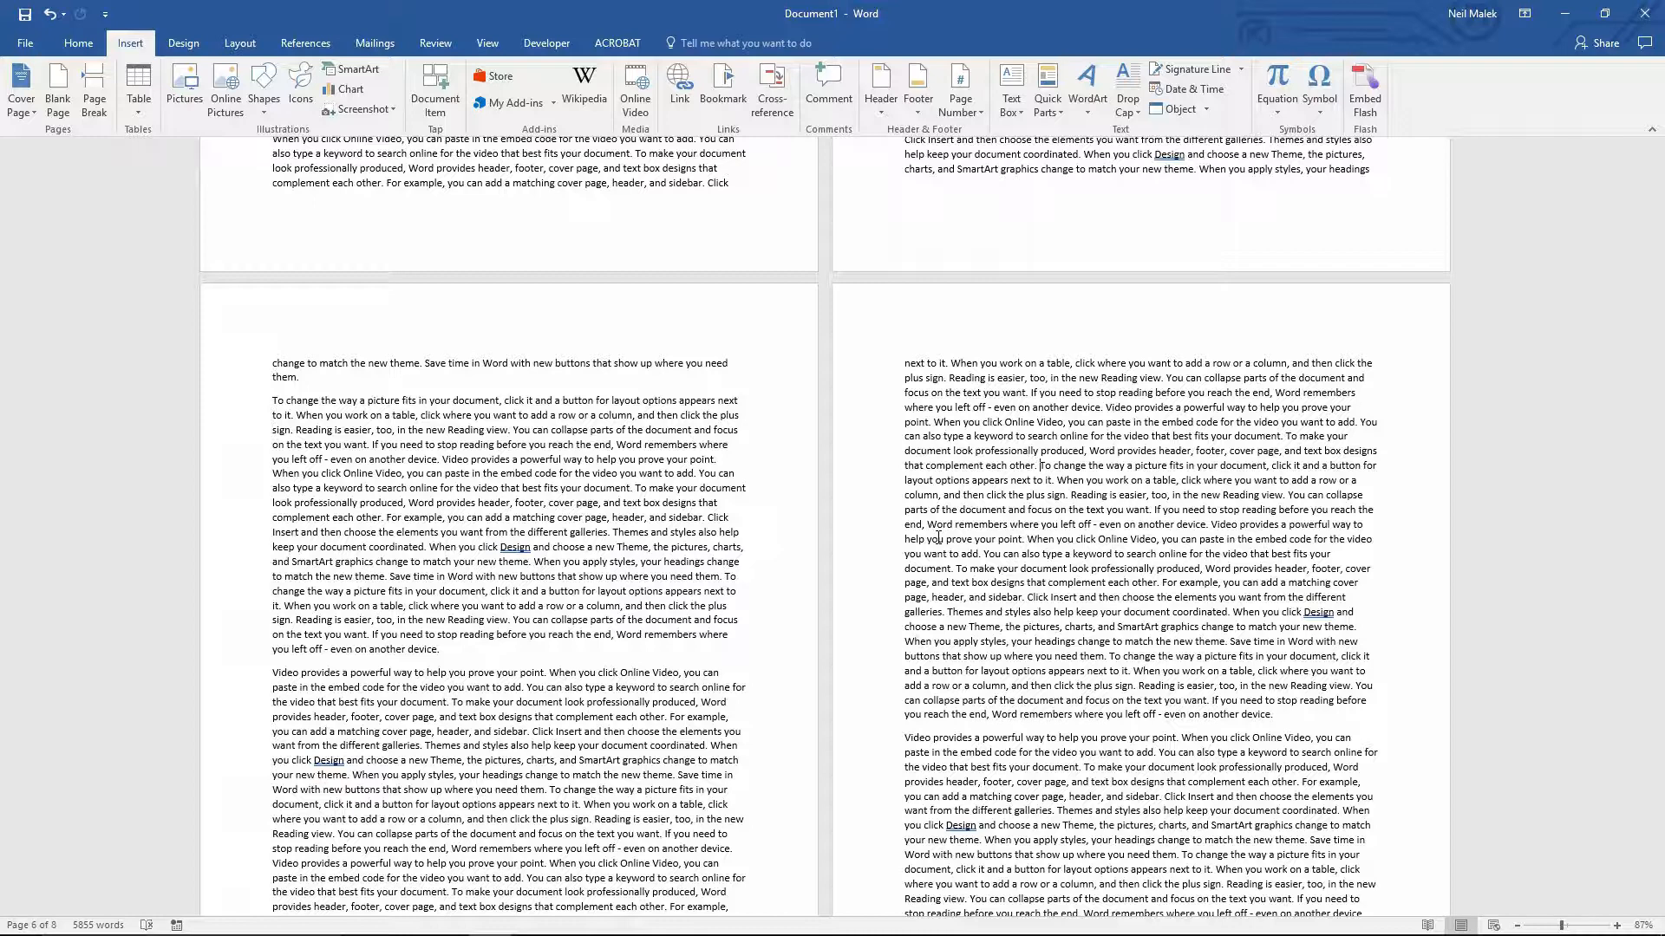
# - Create a new blank document and preview the Spike entry under Quick Parts
pyautogui.press('ctrl+n')
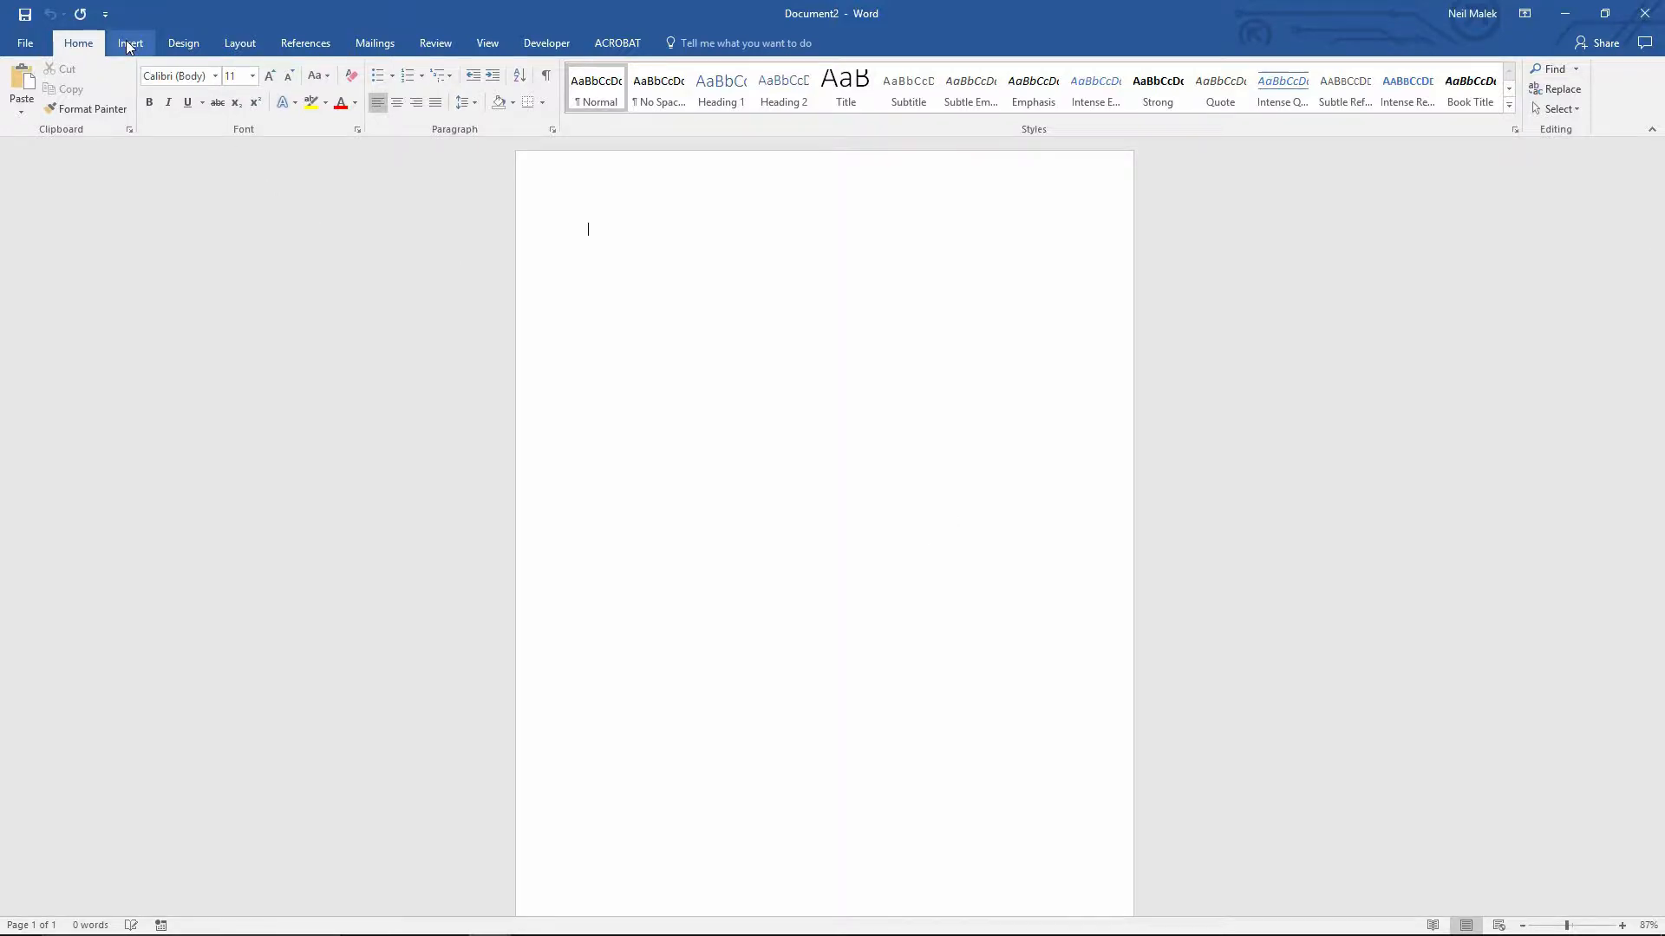
pyautogui.click(129, 42)
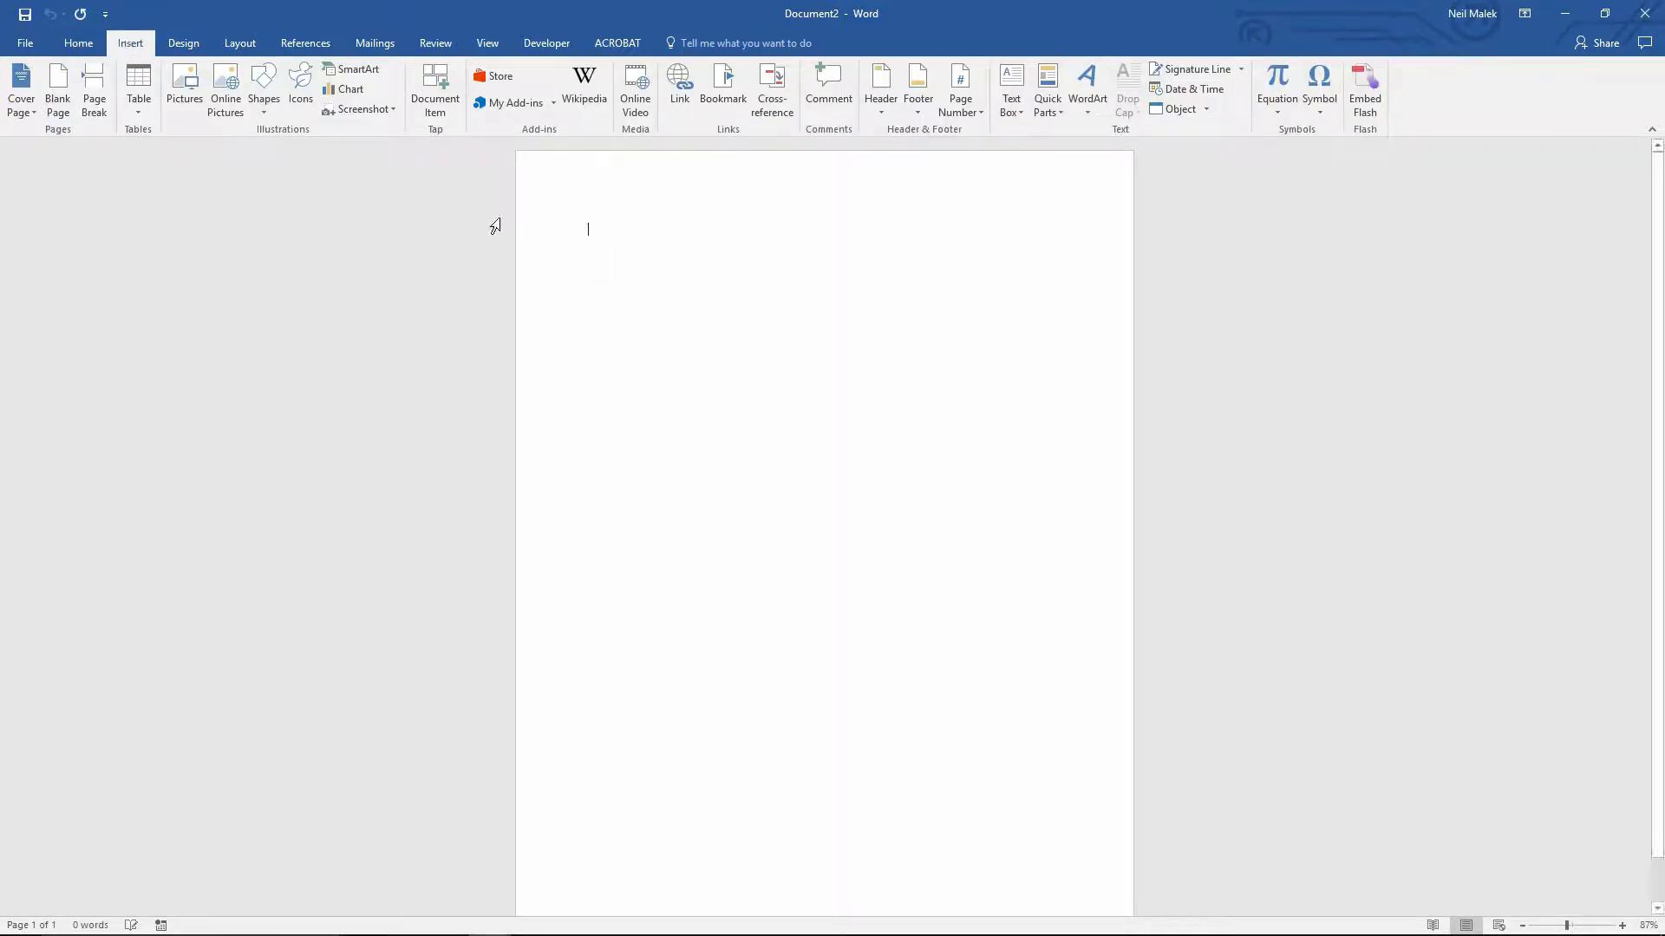
pyautogui.click(1047, 90)
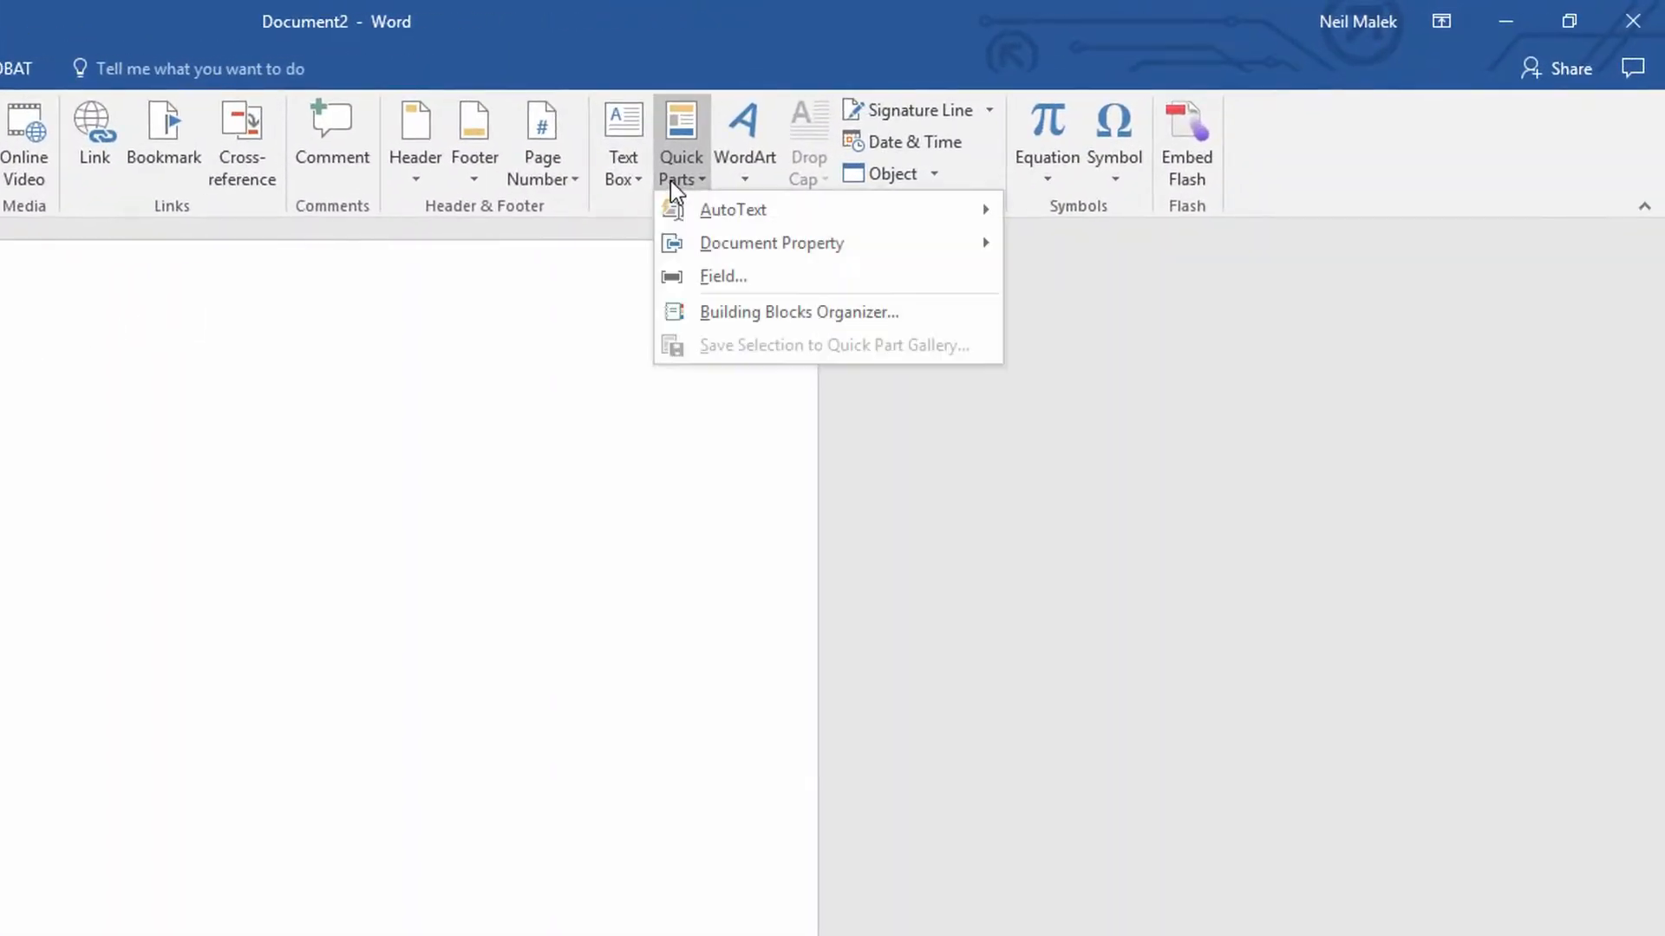
pyautogui.moveTo(752, 218)
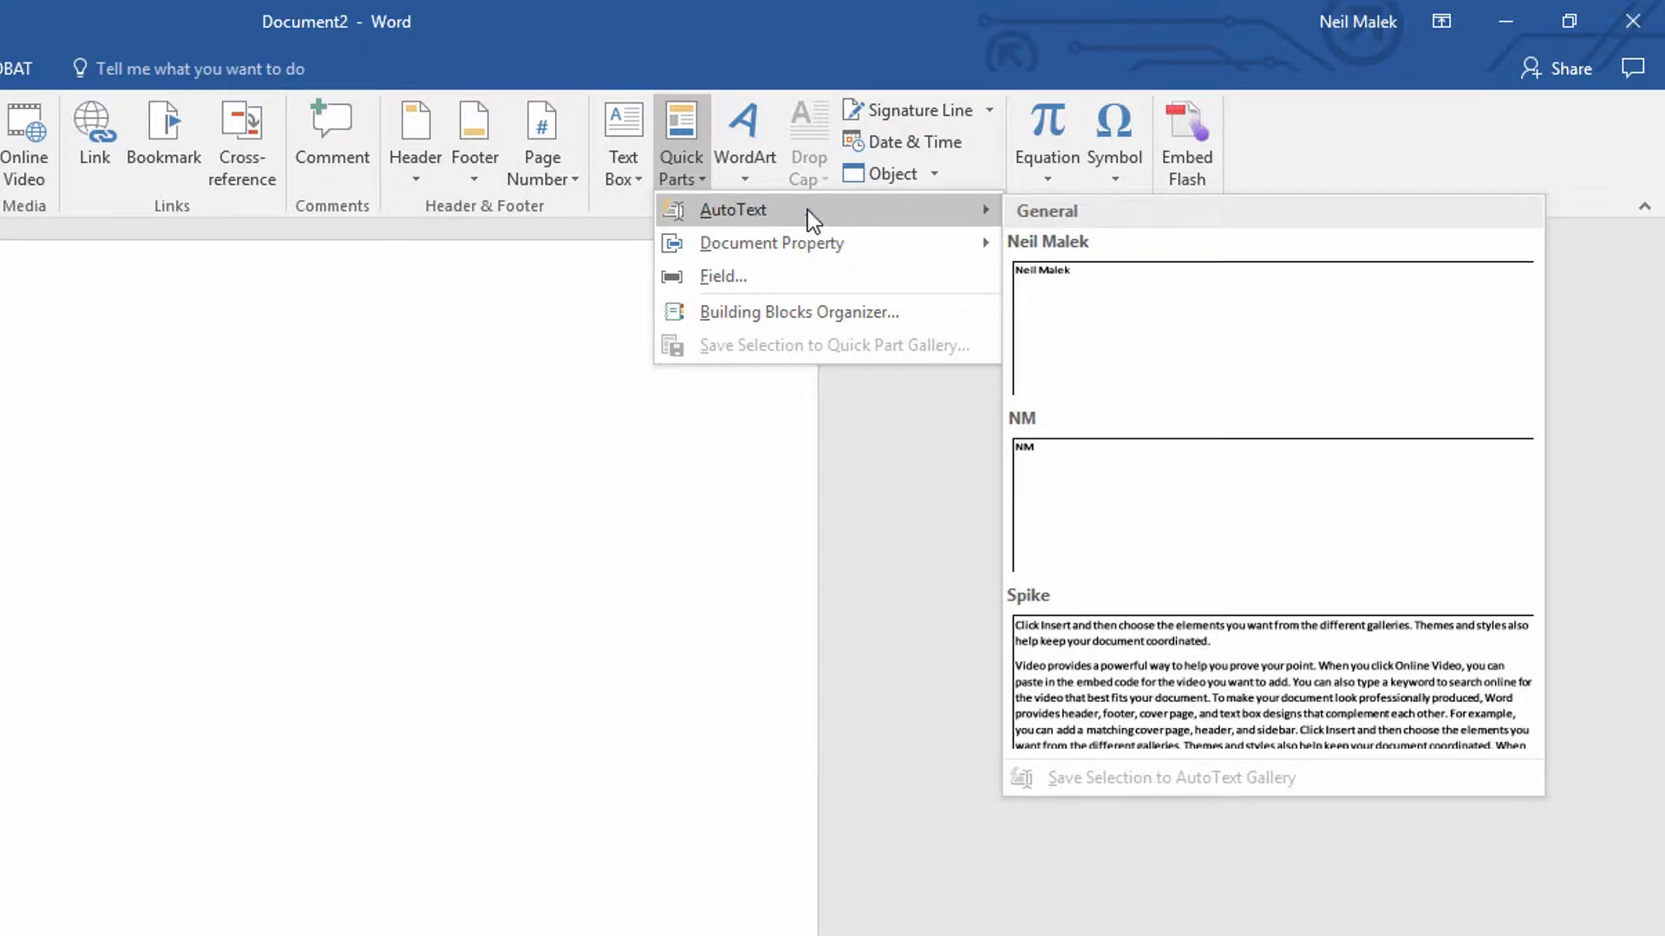
pyautogui.moveTo(1197, 682)
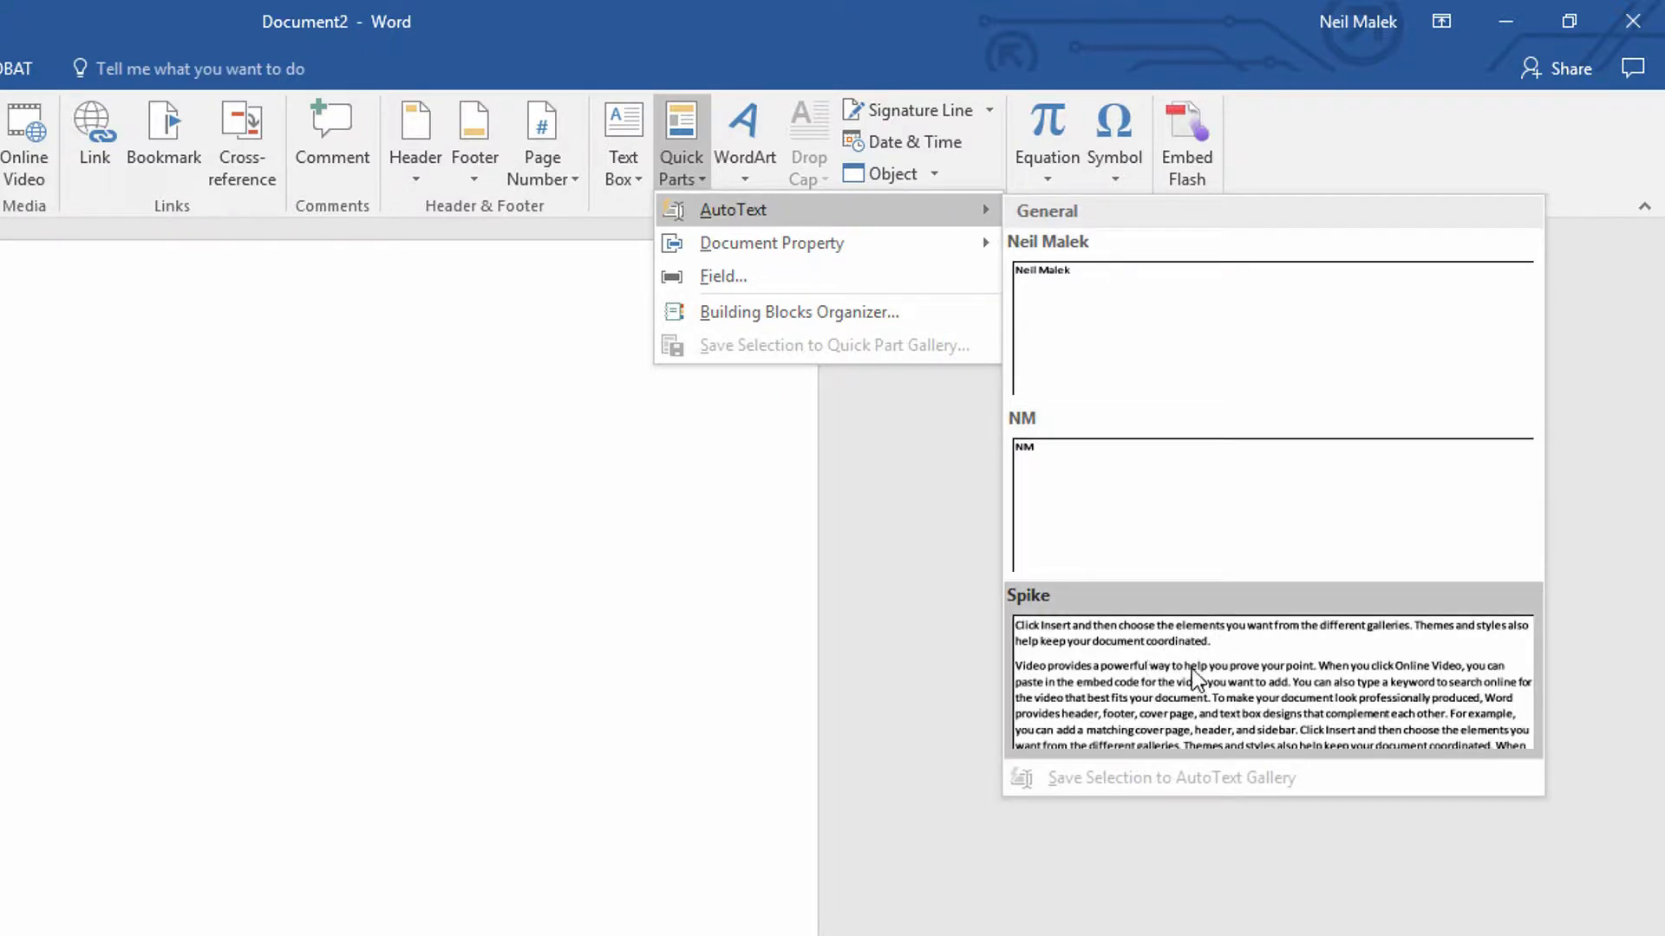
pyautogui.moveTo(1032, 644)
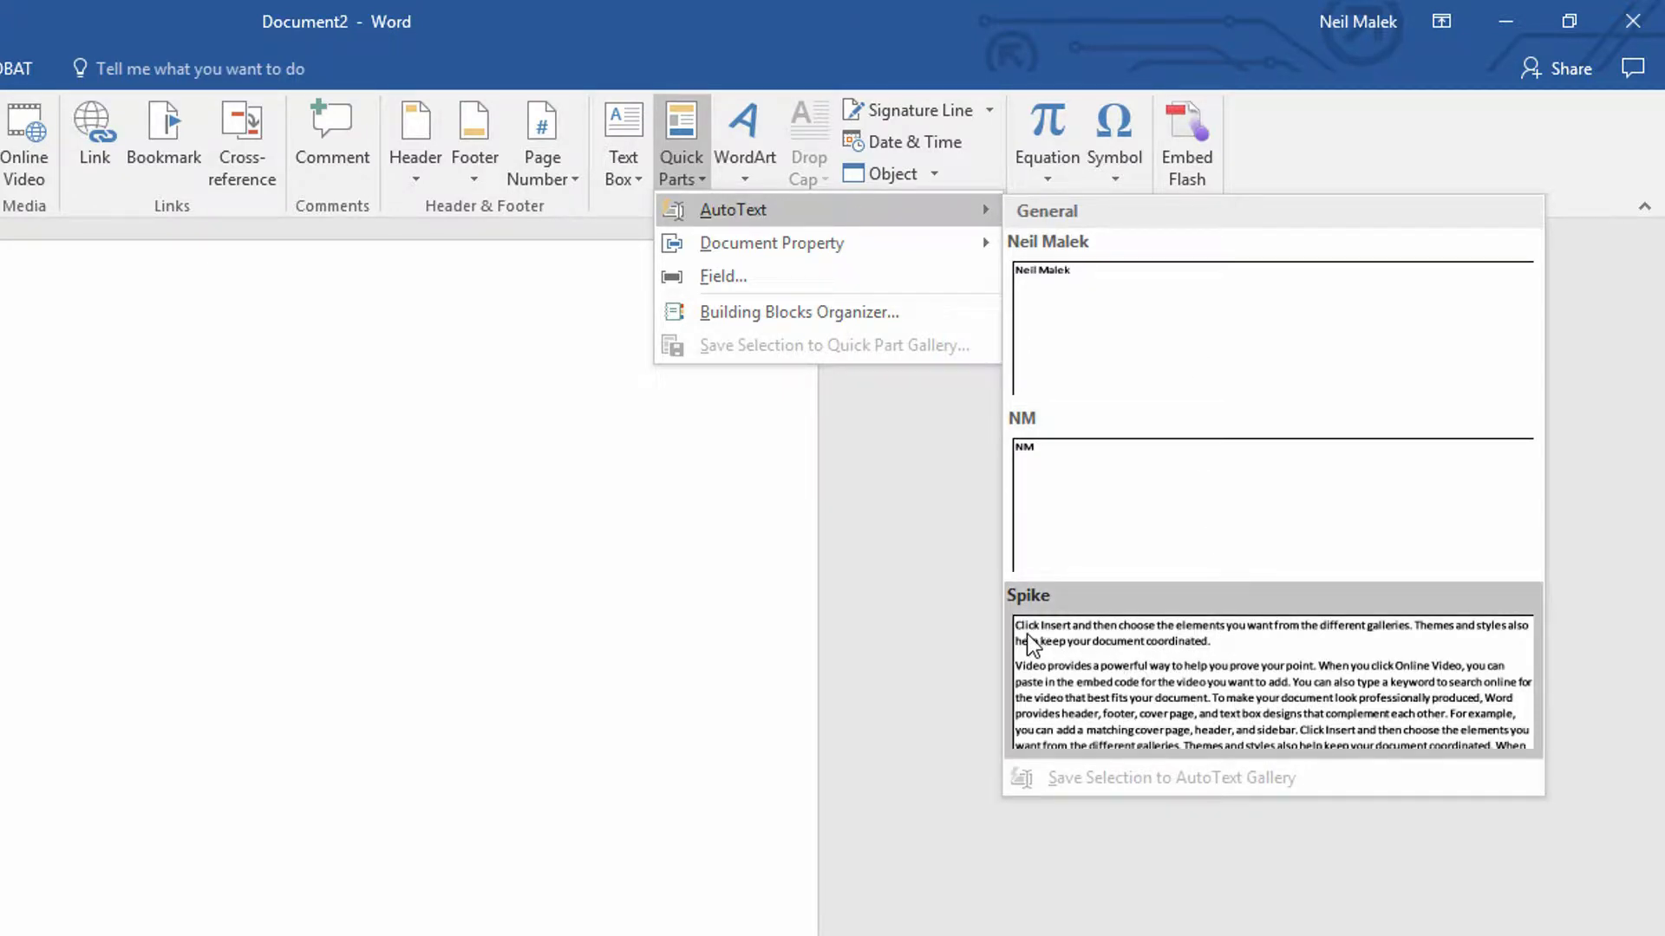
pyautogui.moveTo(1196, 686)
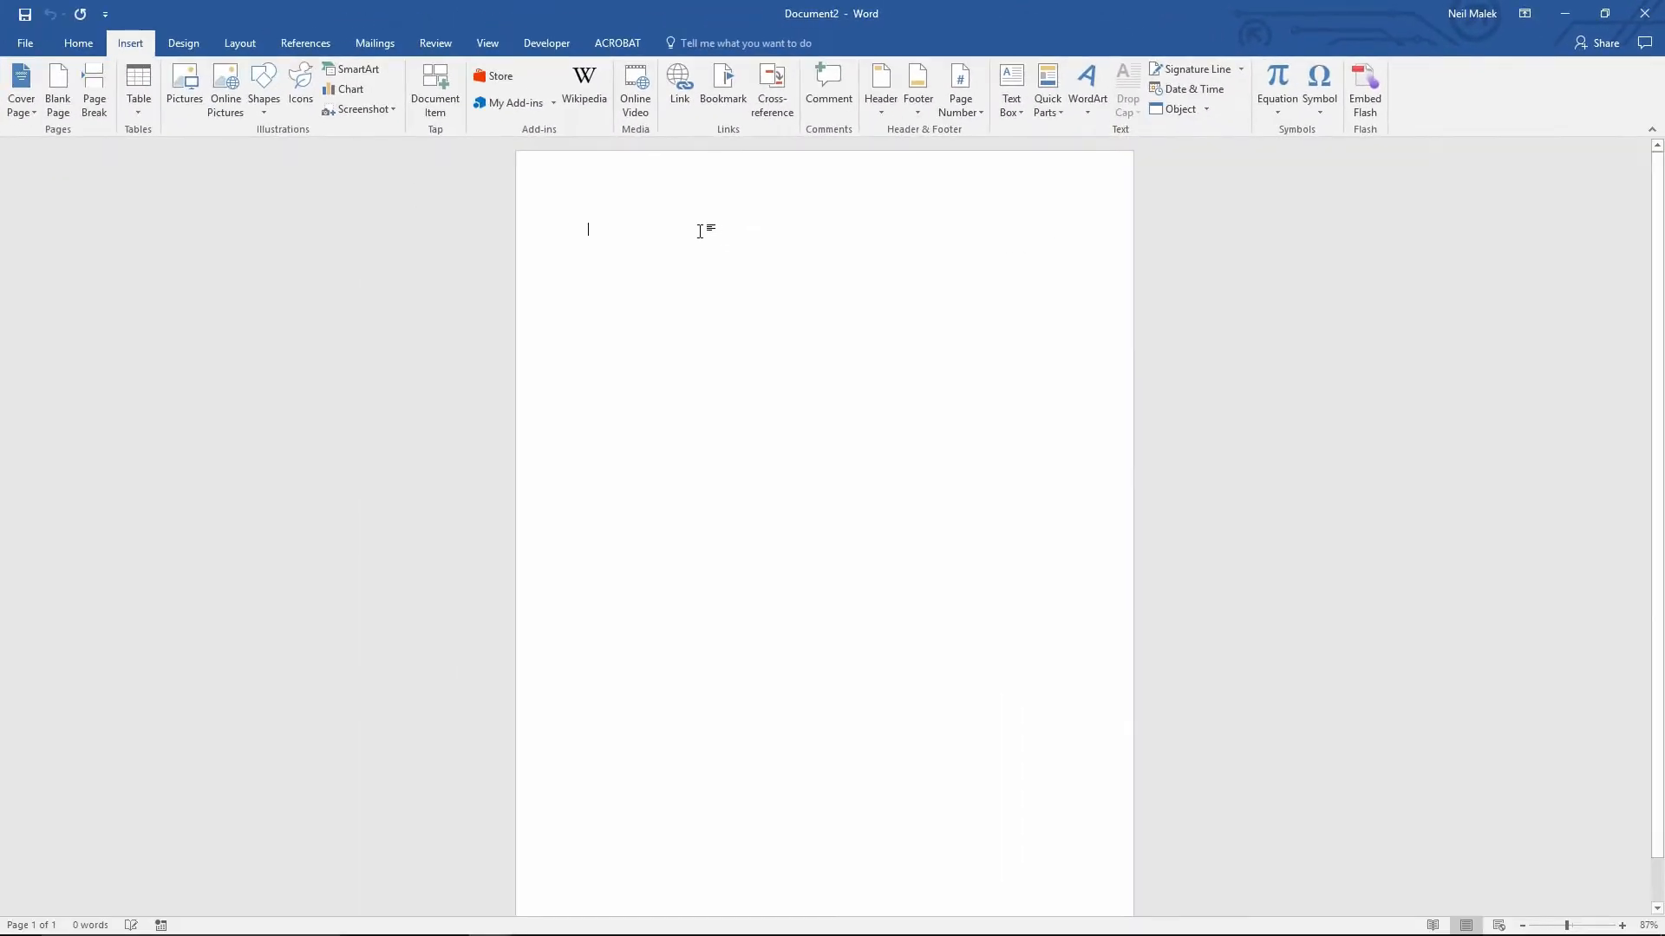
# - Insert the Spike passages into Document2, giving 443 words on one page
pyautogui.press('ctrl+shift+f3')
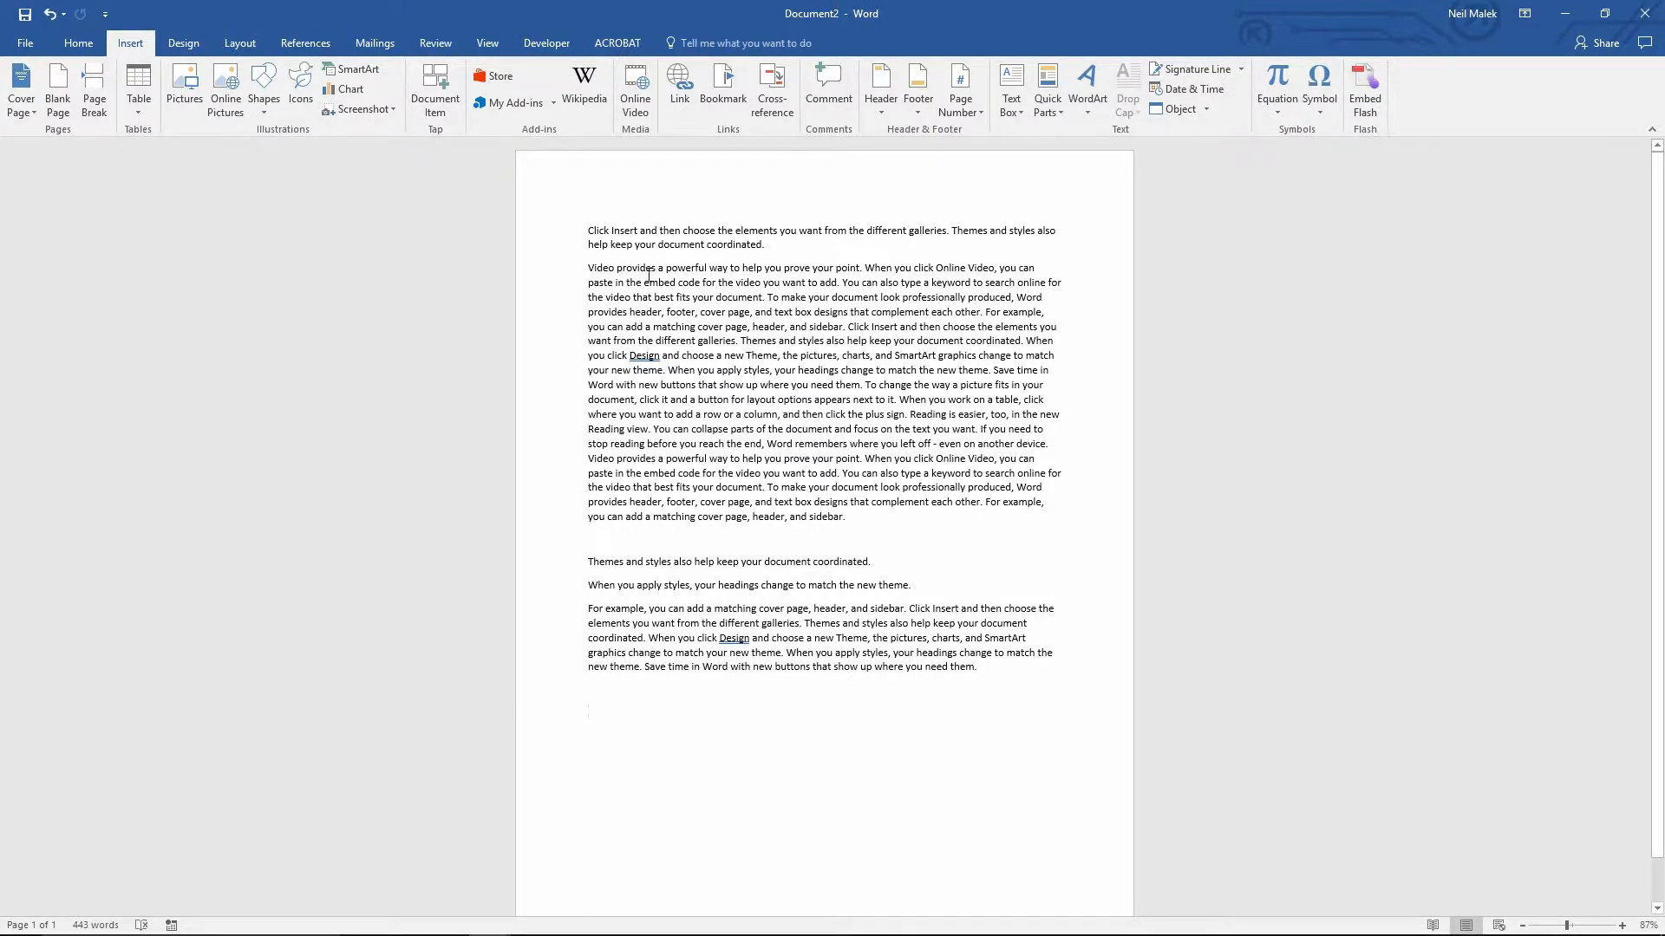
pyautogui.moveTo(695, 626)
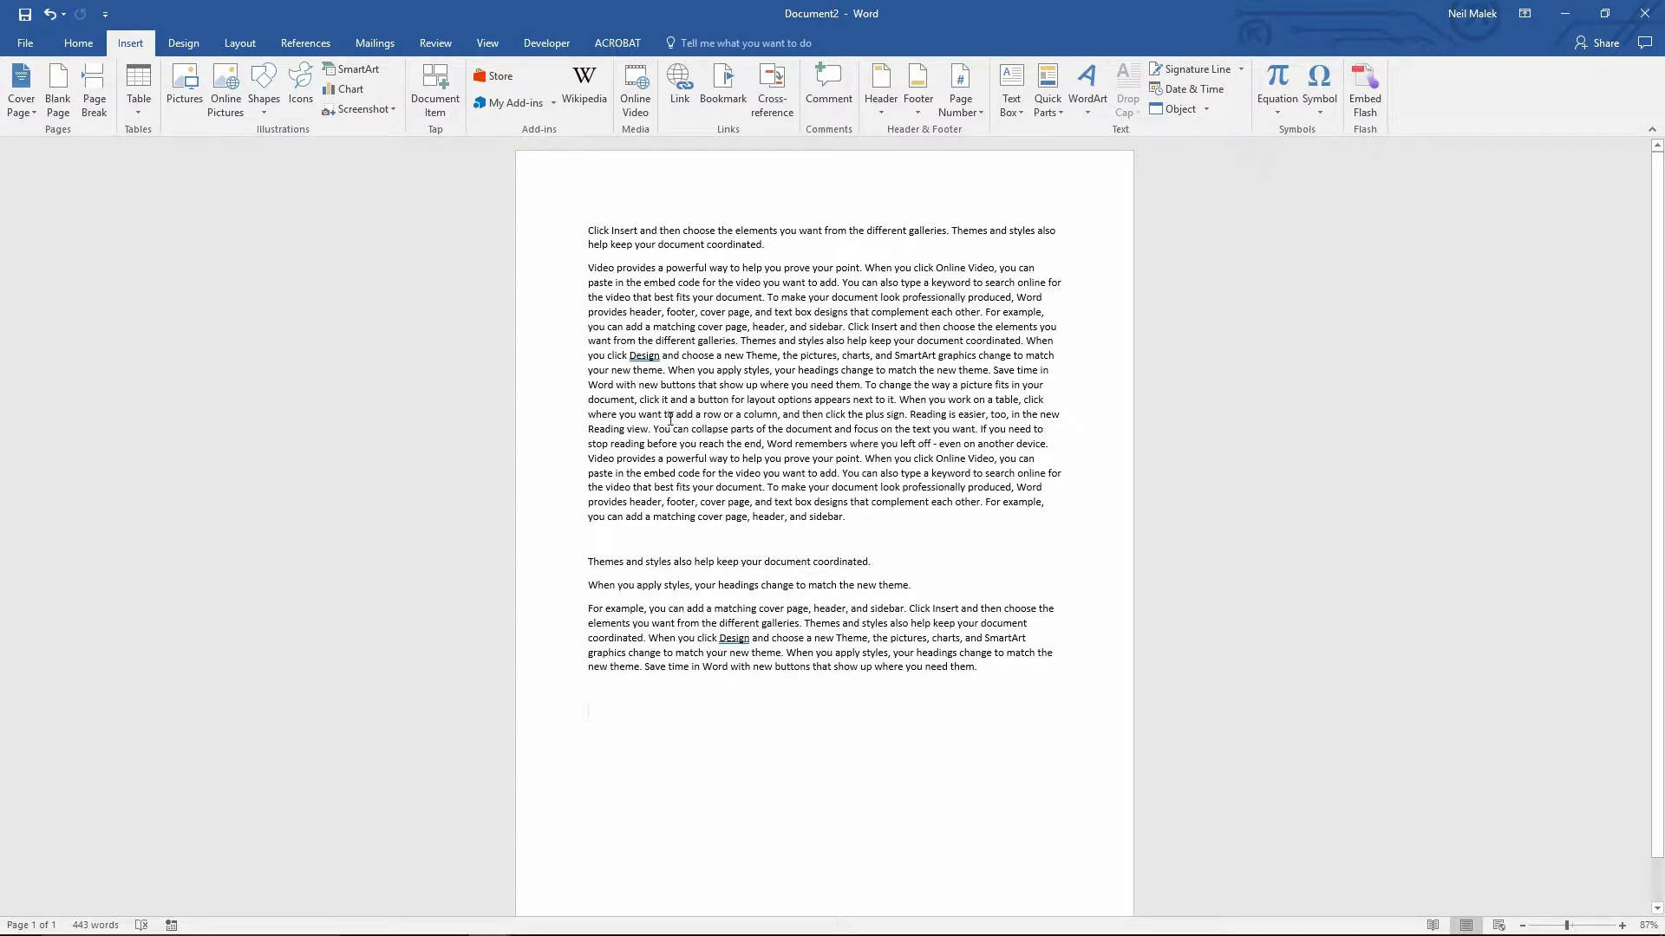
pyautogui.click(587, 711)
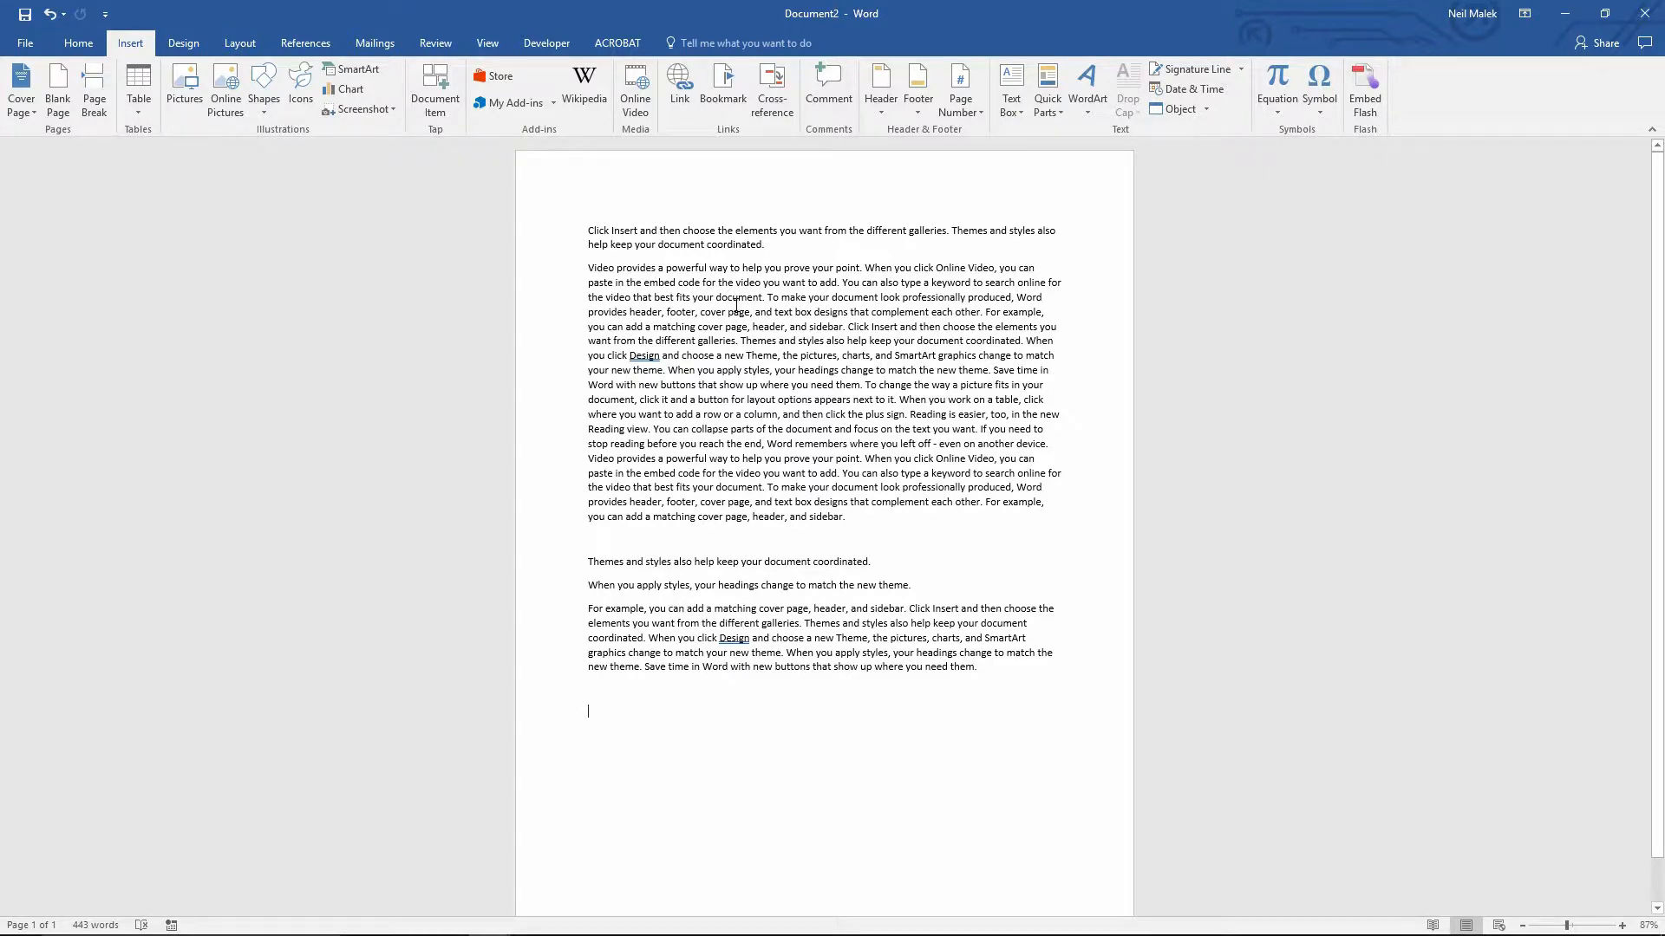
pyautogui.moveTo(725, 316)
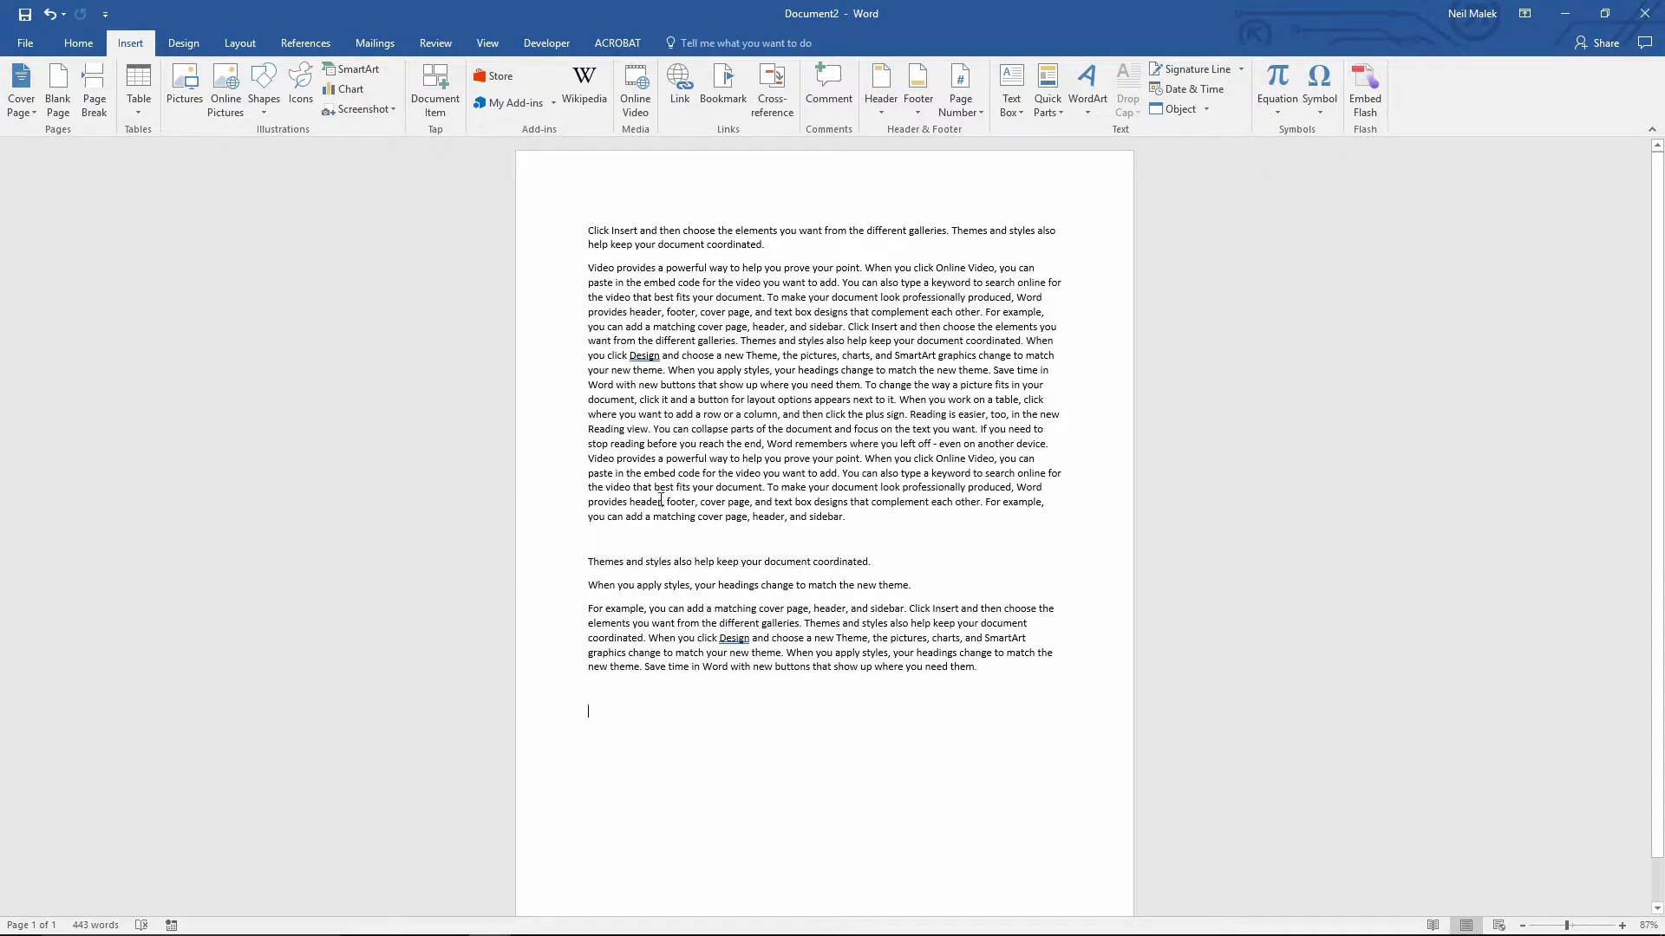
pyautogui.press('ctrl+F3')
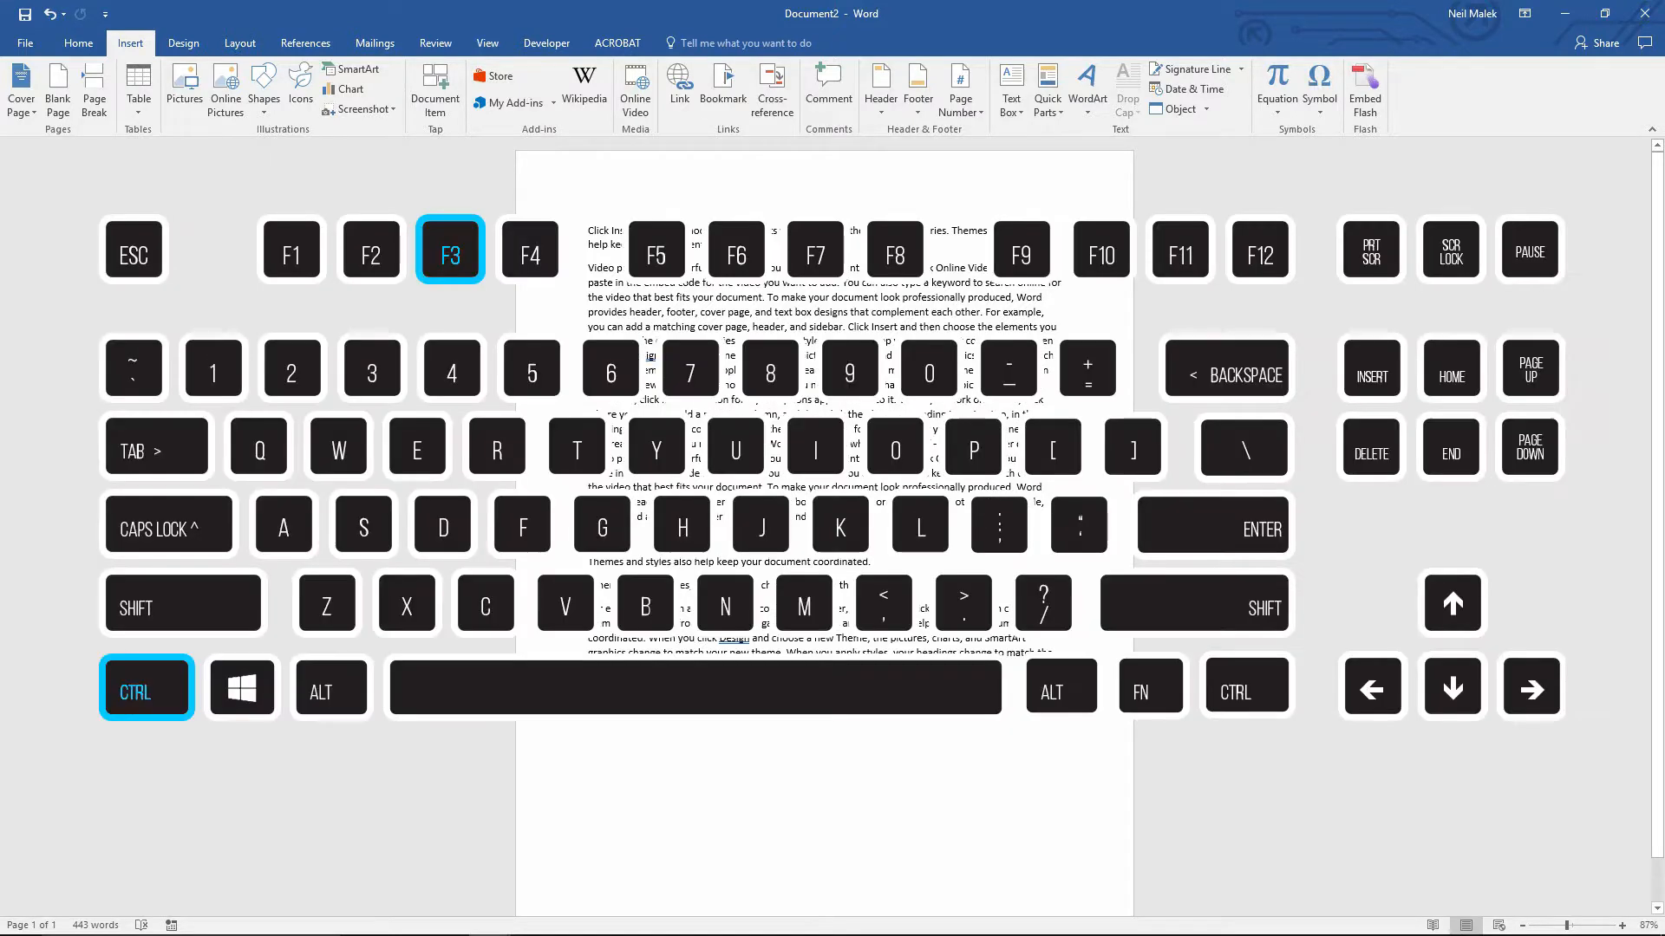